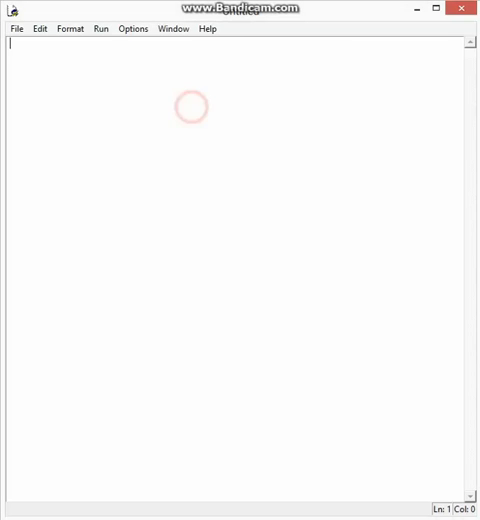
# Write the imports for socket, threading and Queue at the top of the script
pyautogui.write('import socket')
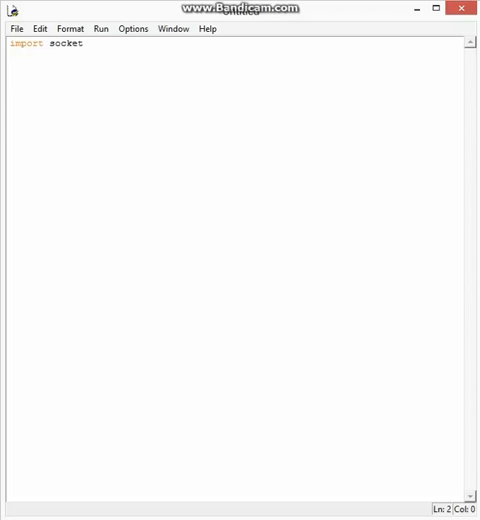
pyautogui.write('import threads')
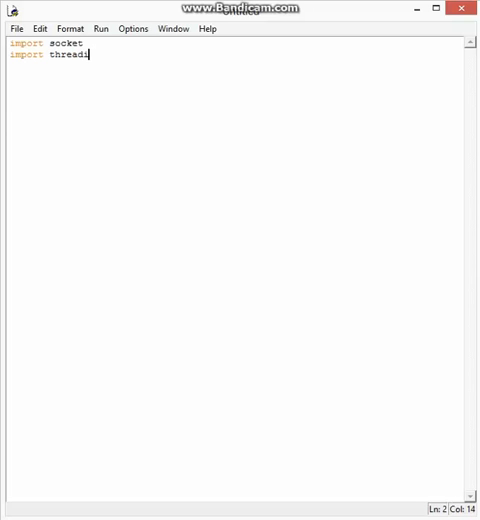
pyautogui.write('ing')
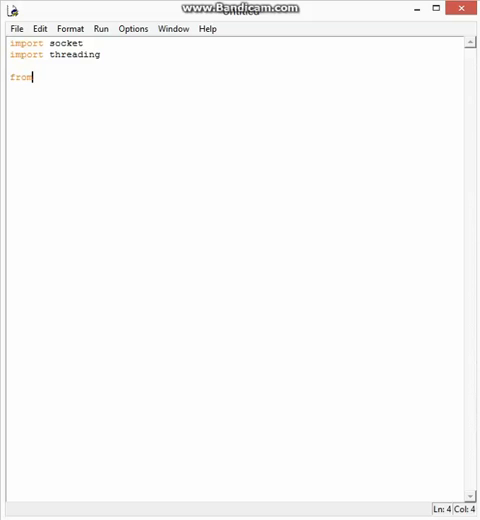
pyautogui.write('queue')
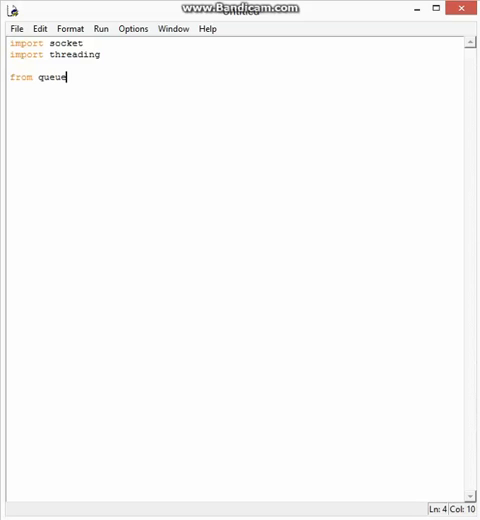
pyautogui.write('import Queue')
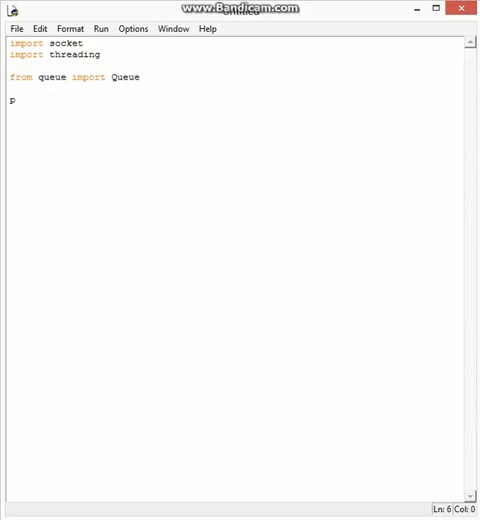
# Define print_lock = threading.Lock() and target = '127.0.0.1'
pyautogui.write('rint_1')
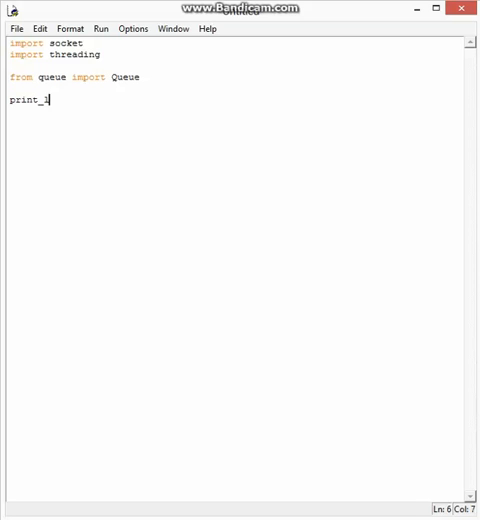
pyautogui.write('ock')
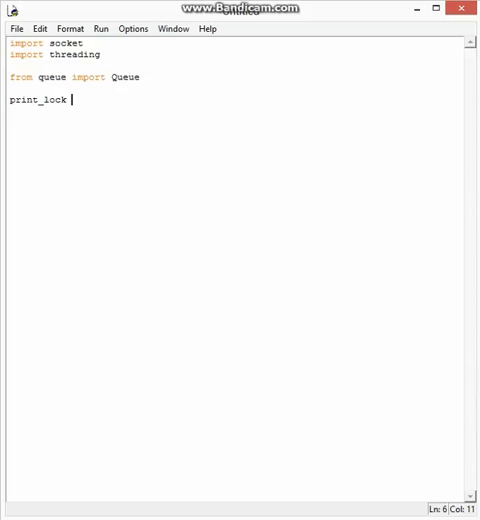
pyautogui.write('= threading.')
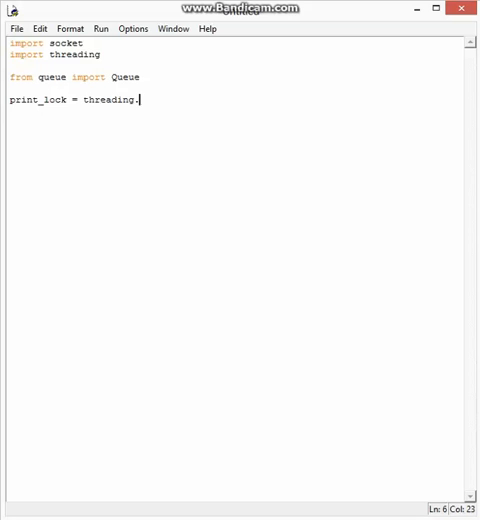
pyautogui.write('Lock()')
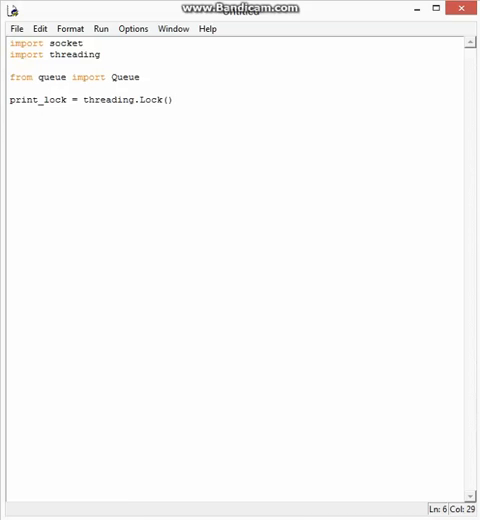
pyautogui.write('target =')
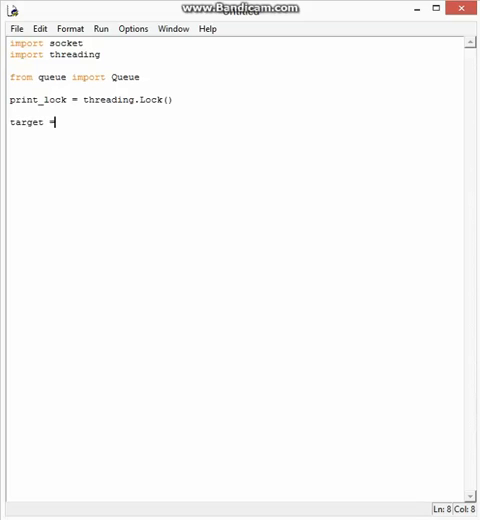
pyautogui.write("'127'")
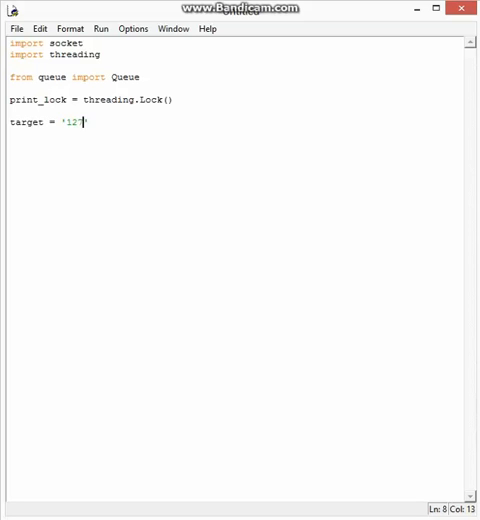
pyautogui.write('.0.0.1')
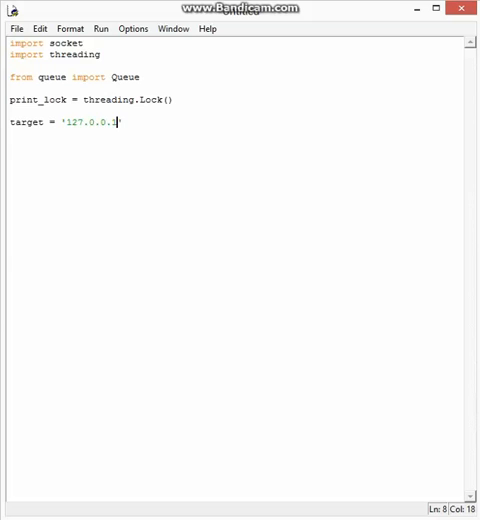
# Add the def portscan(port): header and a #Target IP Address comment
pyautogui.write('de')
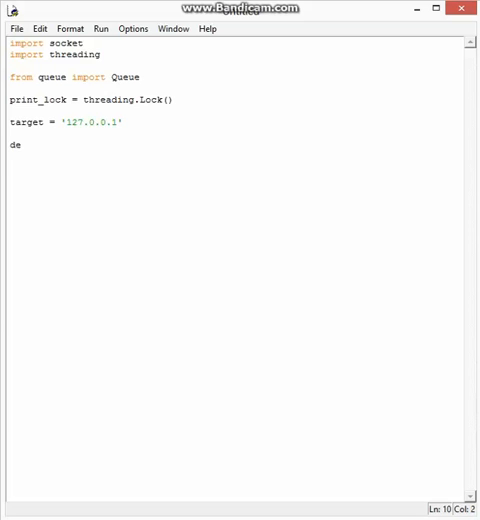
pyautogui.write('f portscan(')
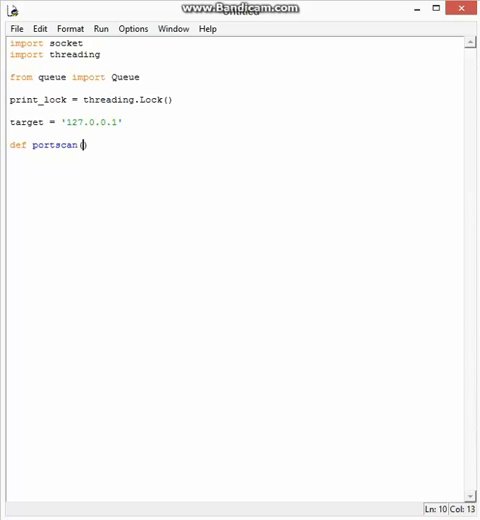
pyautogui.write('port)')
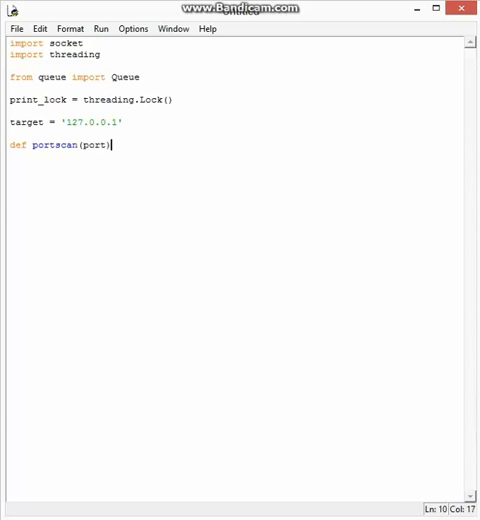
pyautogui.write(':')
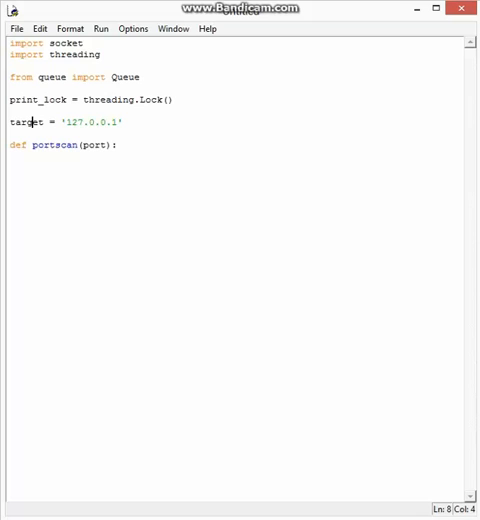
pyautogui.write('#Ta')
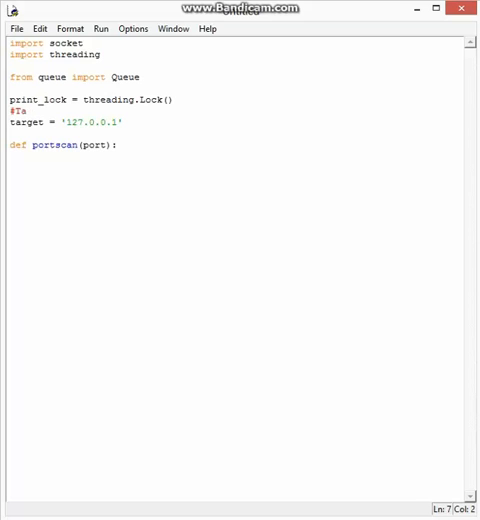
pyautogui.write('rget IP Address')
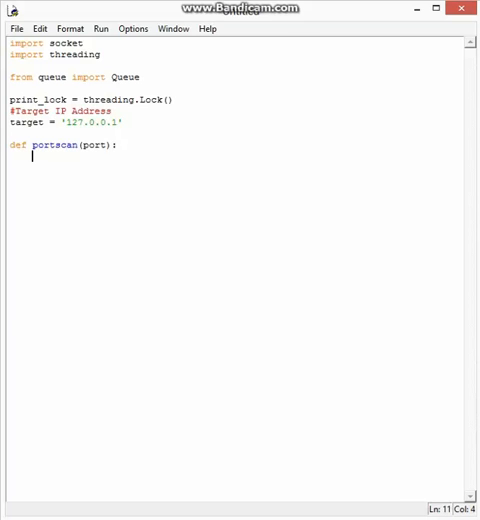
# Comment and create the socket: s = socket.socket(AF_INET, SOCK_STREAM)
pyautogui.write('#C')
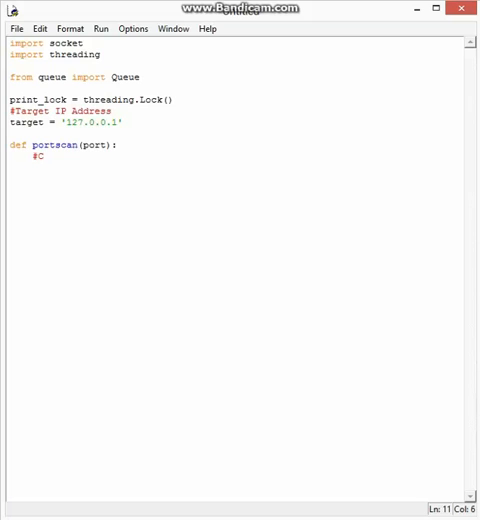
pyautogui.write('reate a s')
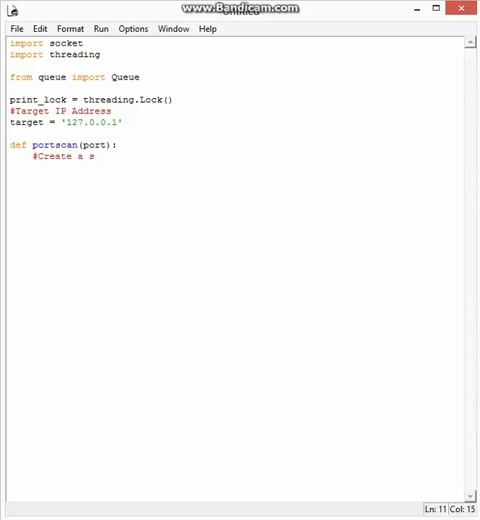
pyautogui.write('ocket connec')
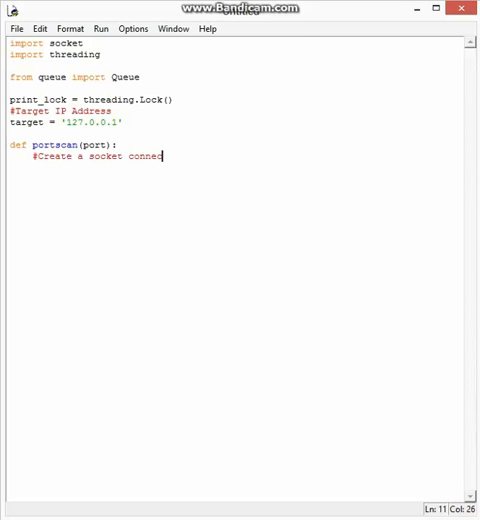
pyautogui.write('tion')
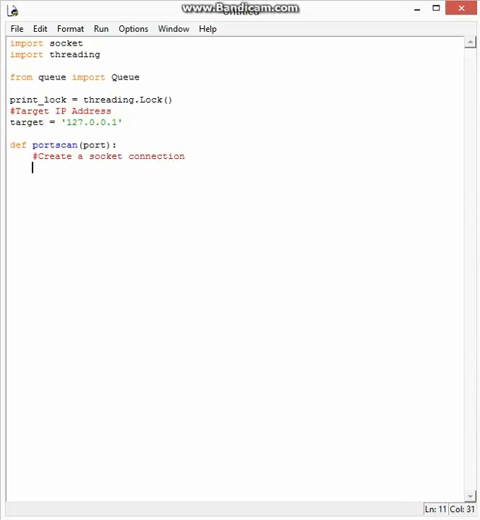
pyautogui.write('s =')
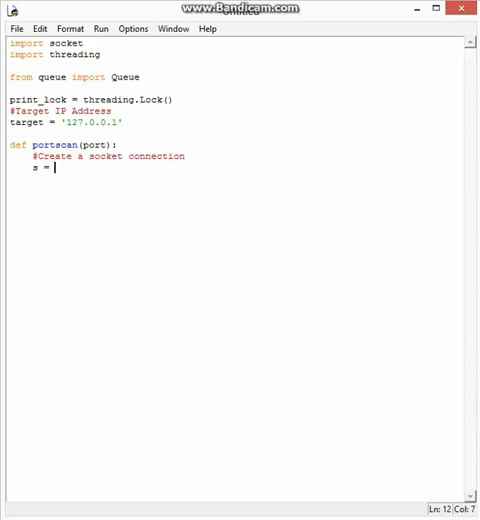
pyautogui.write('socket.socket(')
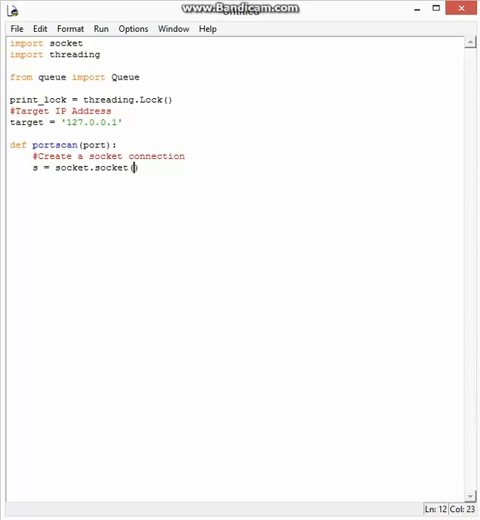
pyautogui.write('socket.AF_INET, socket.SOCK_S')
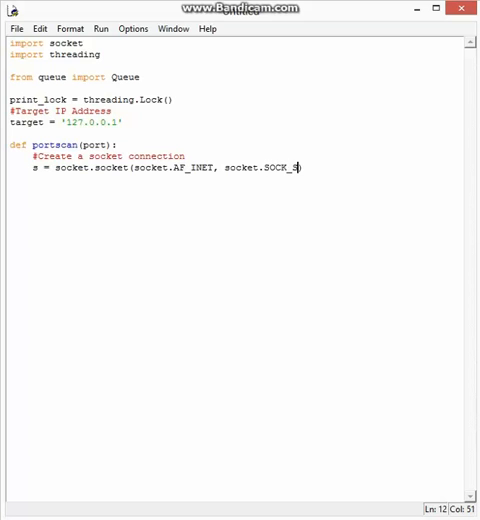
pyautogui.write('TREAM)')
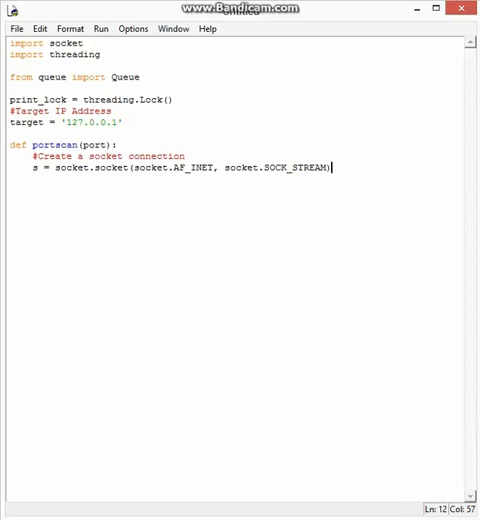
# Begin a try block with con = s.connect((target,port))
pyautogui.write('try:')
pyautogui.write('con')
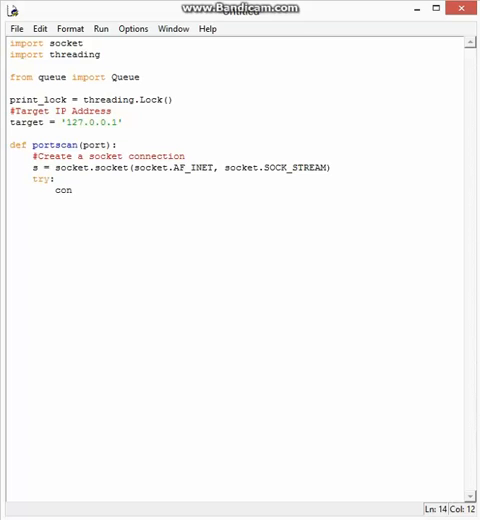
pyautogui.write('= s.')
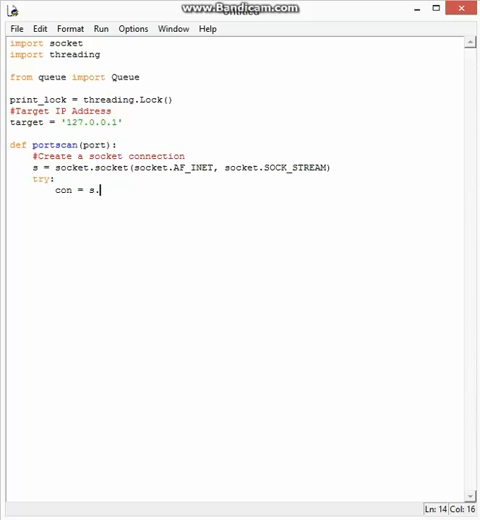
pyautogui.write('connect(())')
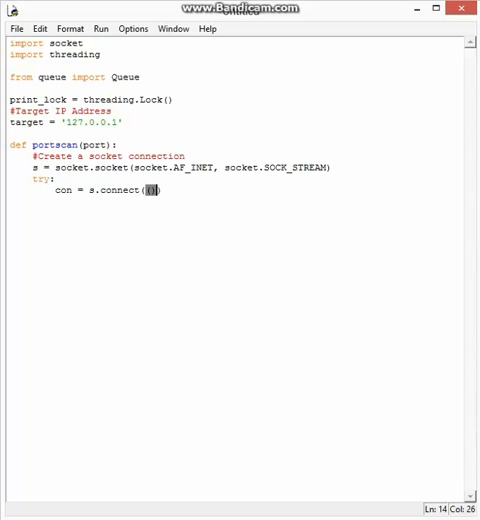
pyautogui.write('target)')
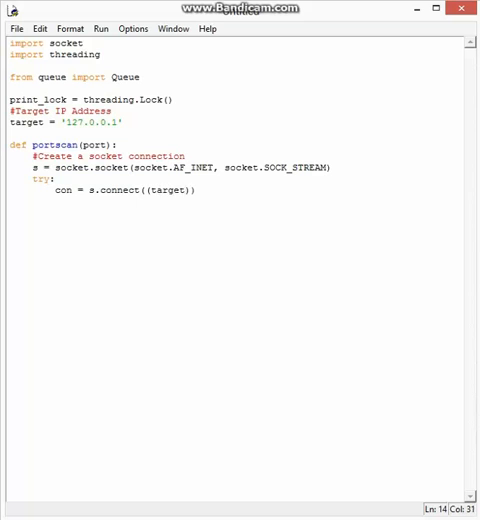
pyautogui.write(',port')
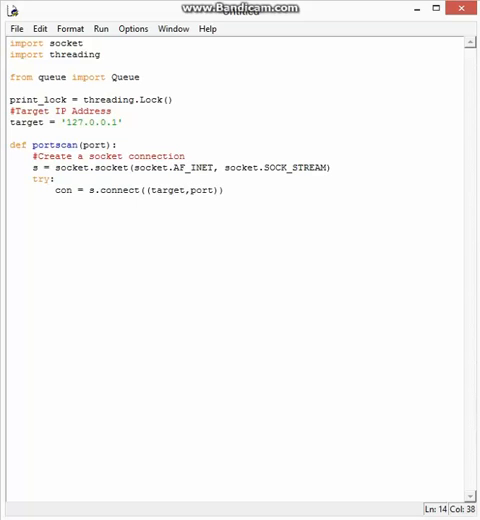
# Under with print_lock:, print 'Port', port, 'is open!'
pyautogui.write('with')
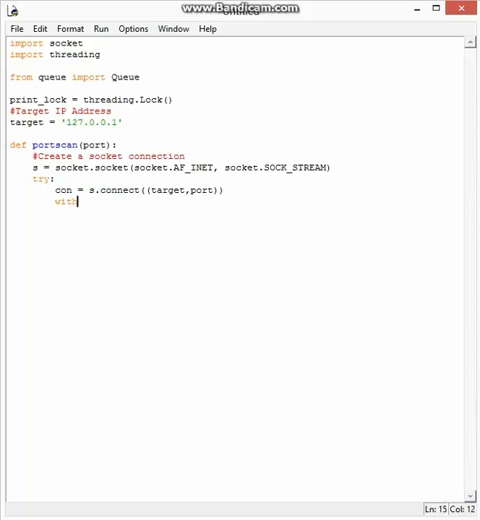
pyautogui.write('print_loc')
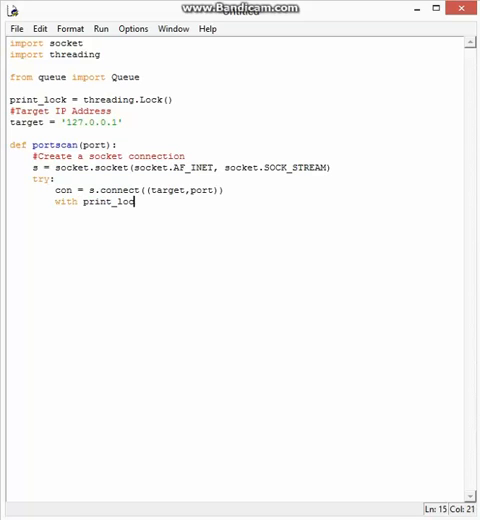
pyautogui.write('k:')
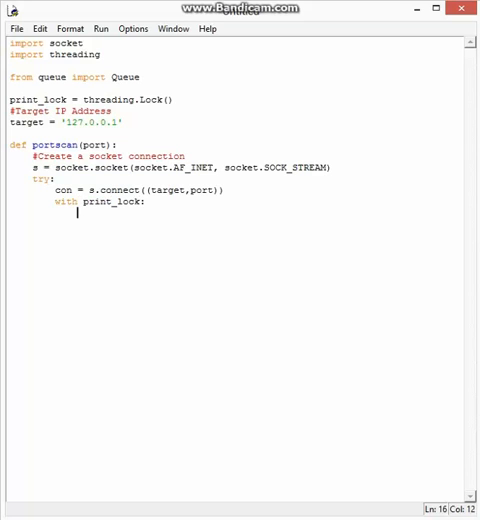
pyautogui.write("print(')")
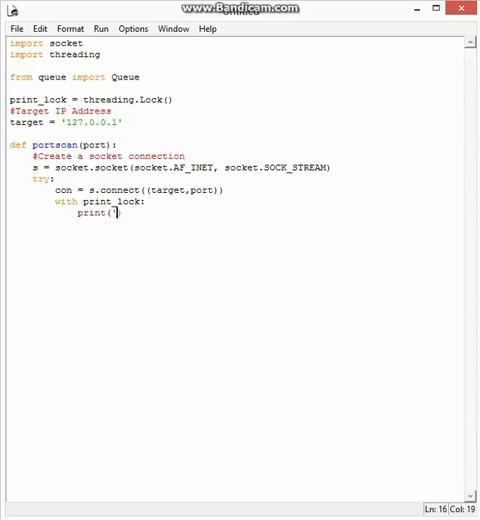
pyautogui.write('P')
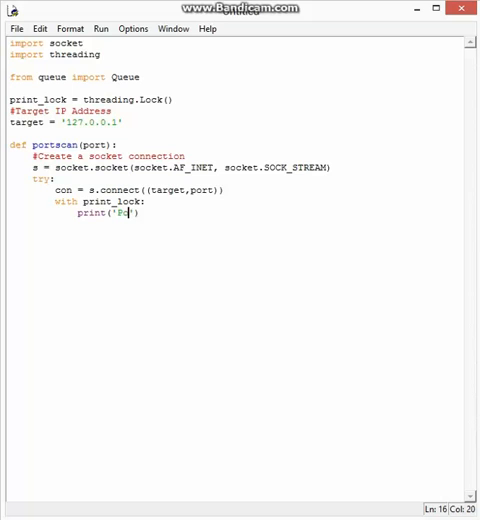
pyautogui.write('rt')
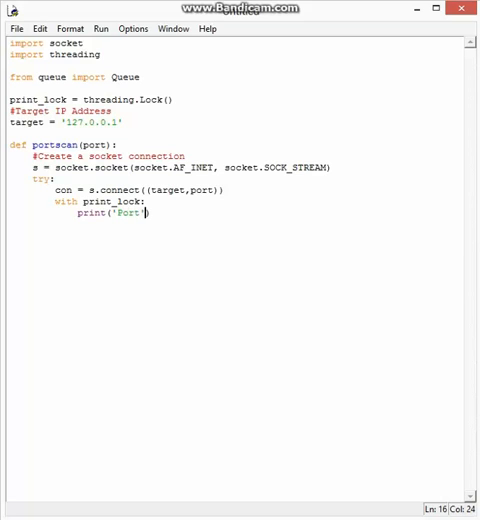
pyautogui.write(",port,'")
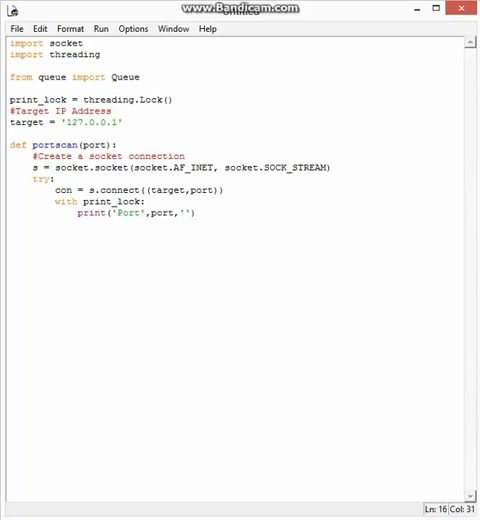
pyautogui.write('is open!!')
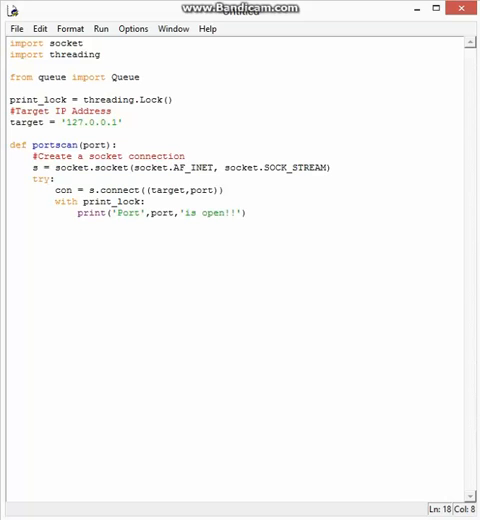
# Close the connection with con.close() and add except: pass, ending the block
pyautogui.write('con.close()')
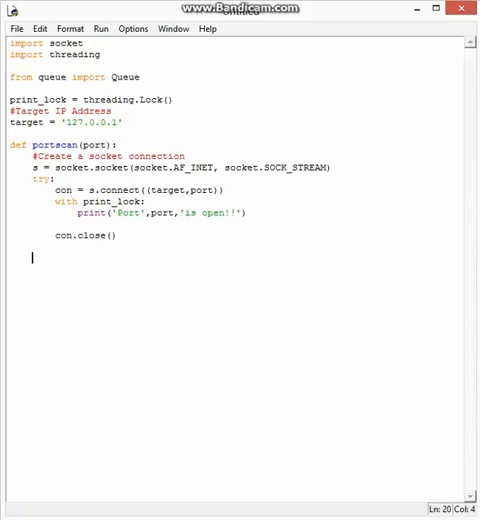
pyautogui.write('except:')
pyautogui.write('pass')
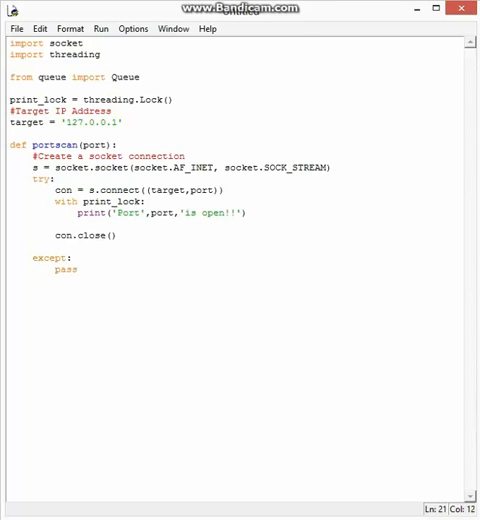
pyautogui.click(76, 268)
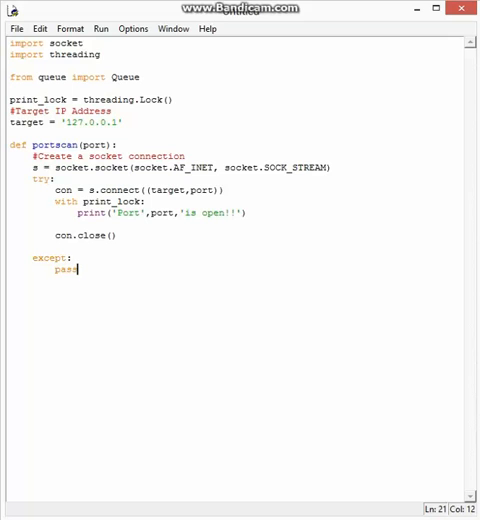
pyautogui.press('Enter')
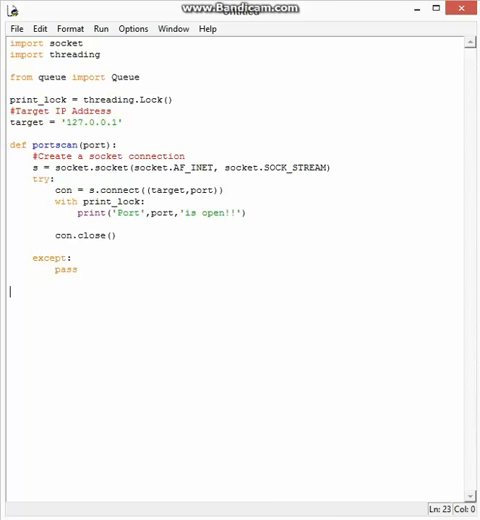
# Define threader() with a while True loop taking worker = q.get()
pyautogui.write('def threader')
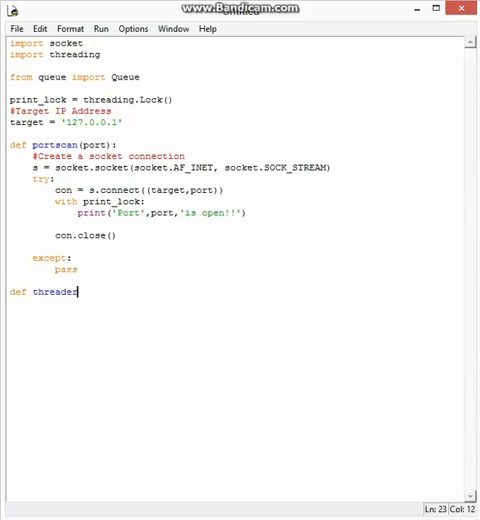
pyautogui.write('():')
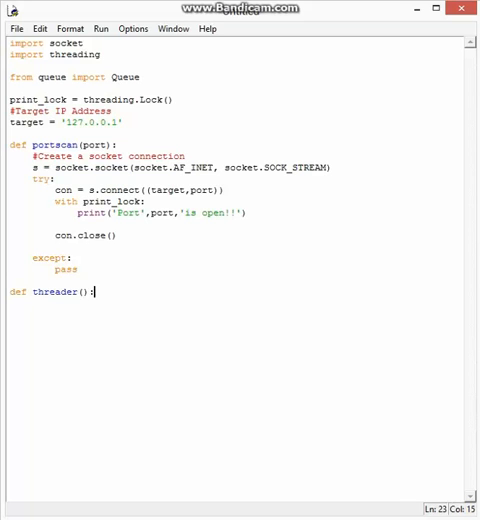
pyautogui.write('whie')
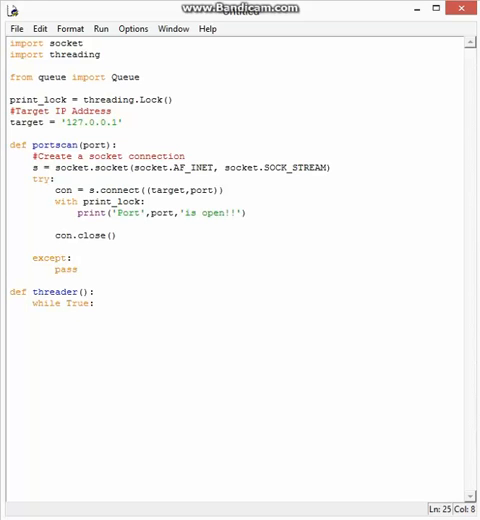
pyautogui.write('s')
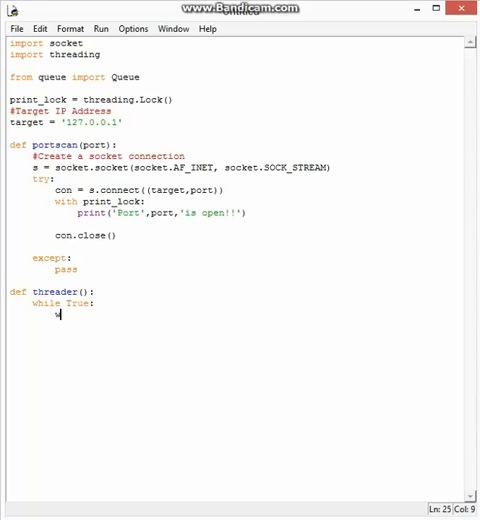
pyautogui.write('worket')
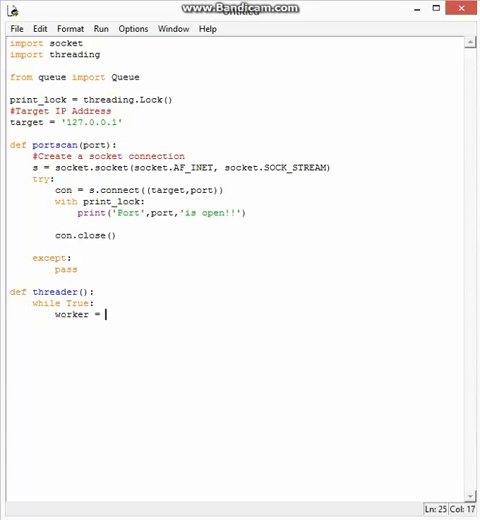
pyautogui.write('q.get(')
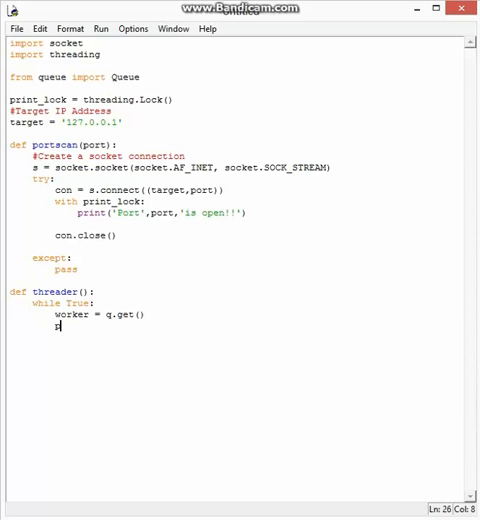
# Call portscan(worker) and q.task_done(), then begin the q = Queue assignment
pyautogui.write('portscan')
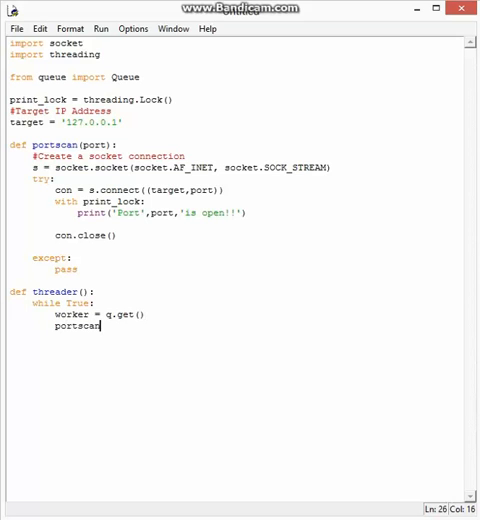
pyautogui.write('(worker')
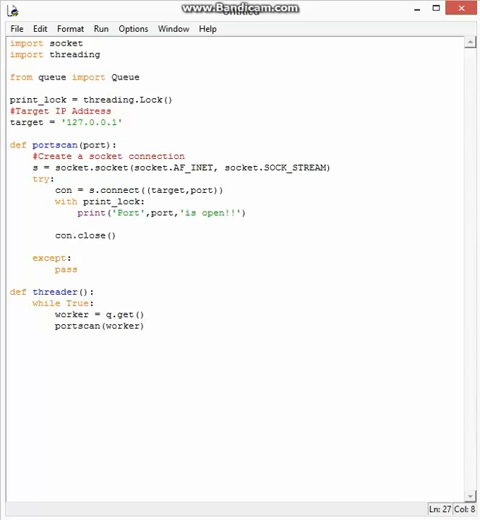
pyautogui.write('q.task_')
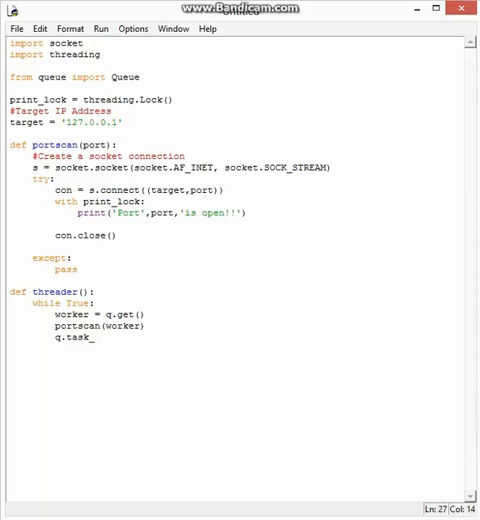
pyautogui.write('done()')
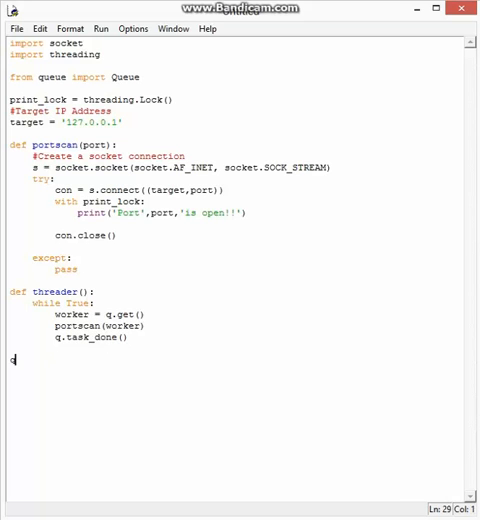
pyautogui.write('q = Queue')
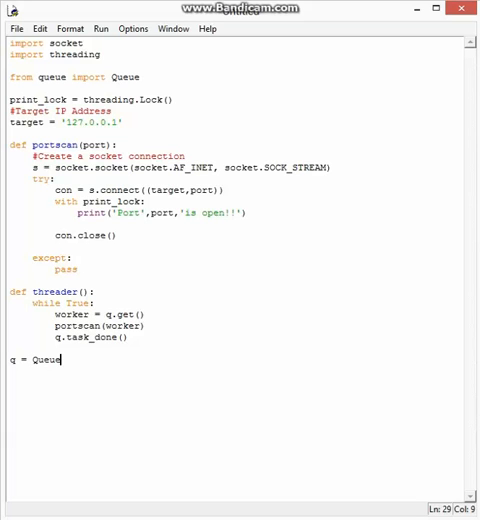
# Finish q = Queue() and loop 30 times creating t = threading.Thread(target=threader)
pyautogui.write('()')
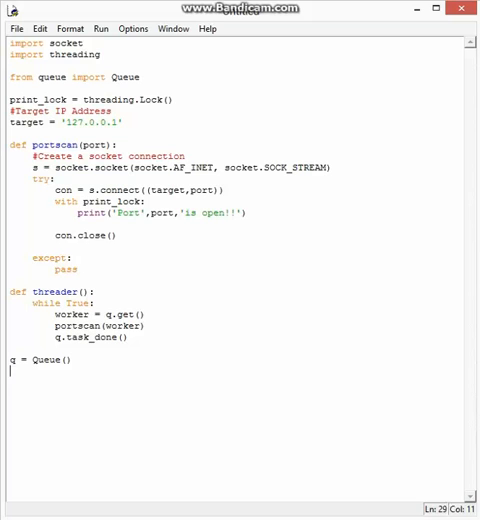
pyautogui.write('for x in range(30):')
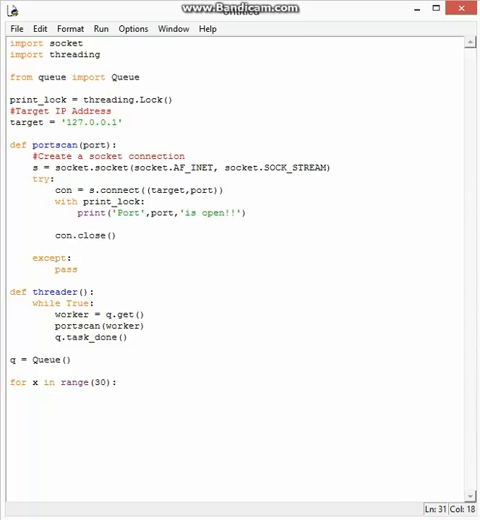
pyautogui.write('t = threading')
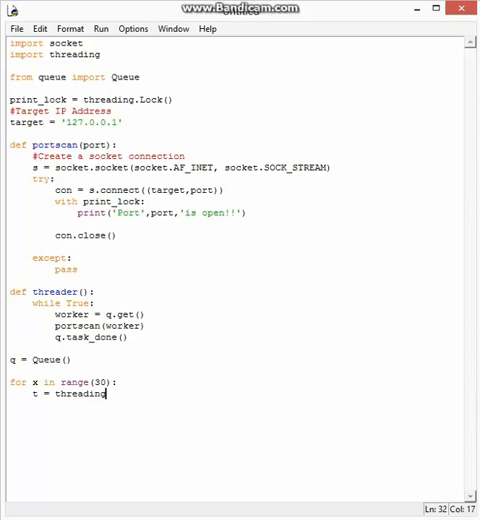
pyautogui.write('.Thread')
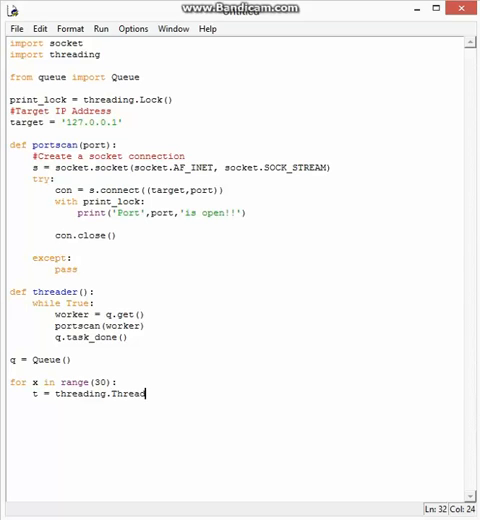
pyautogui.write('(tar')
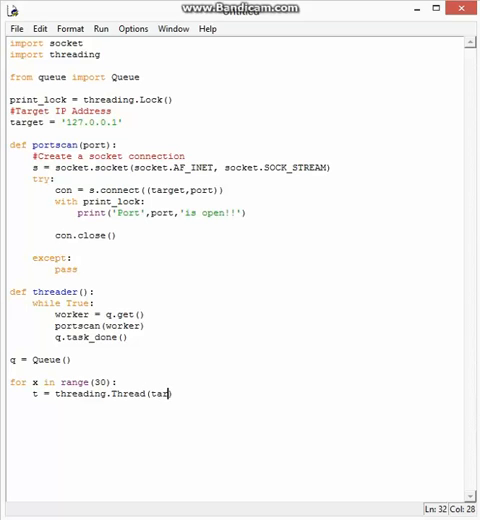
pyautogui.write('get)')
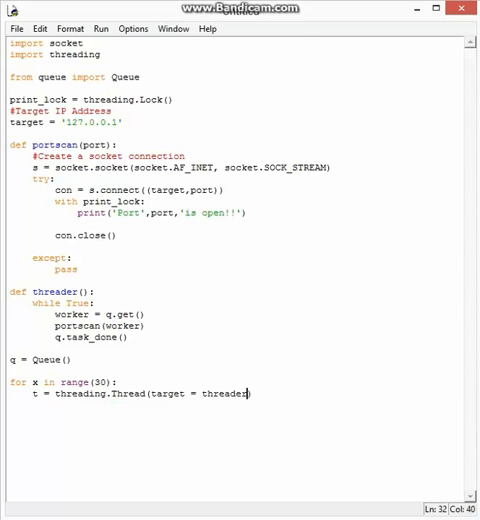
# Set t.daemon = True and t.start(), comment about 30 threads, and begin the worker loop
pyautogui.write('.')
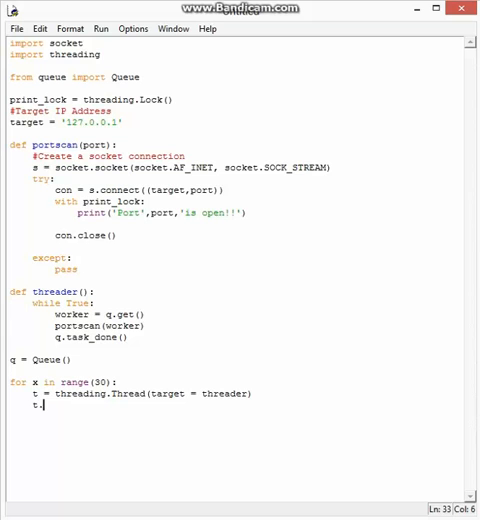
pyautogui.write('daemon')
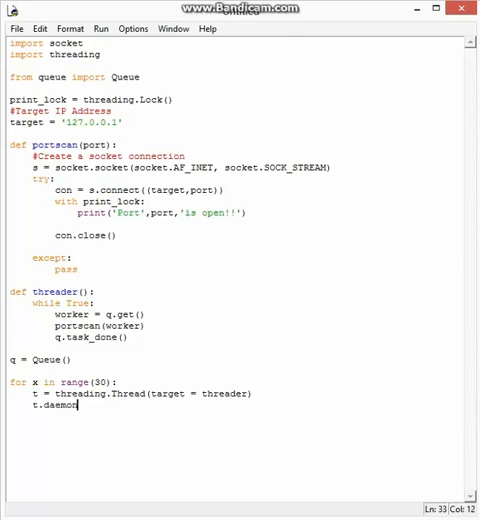
pyautogui.write('= True')
pyautogui.click(238, 370)
pyautogui.write('#Define the number of Threader running in')
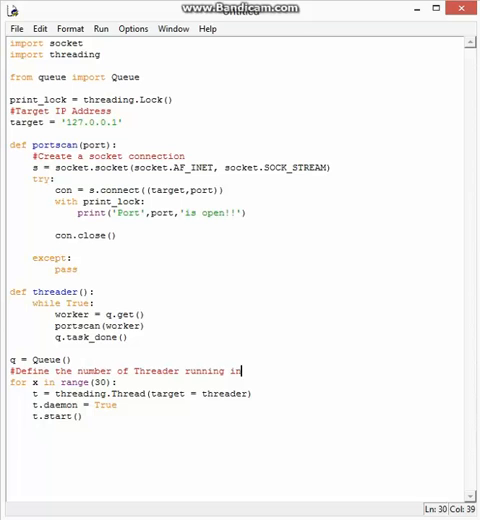
pyautogui.write('this ex')
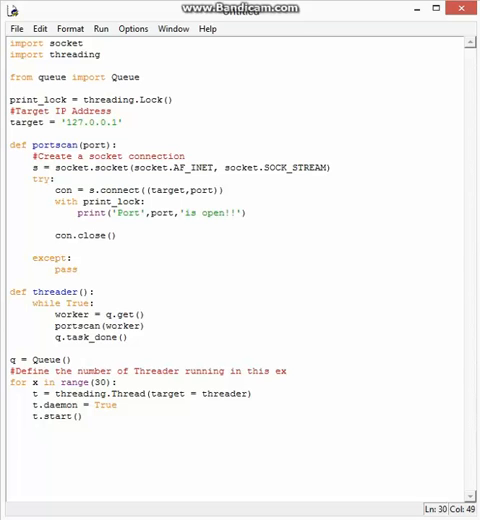
pyautogui.write('ample its 30')
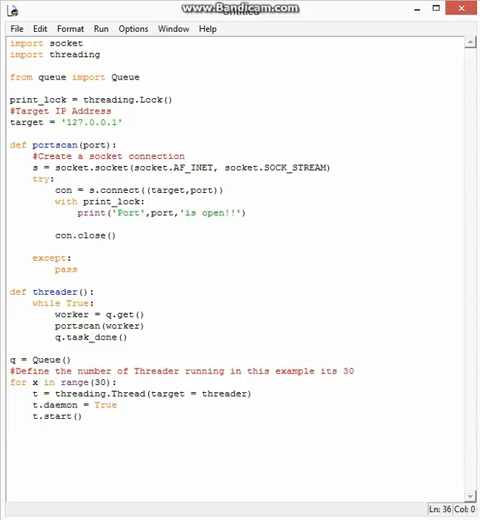
pyautogui.write('for worker in range(')
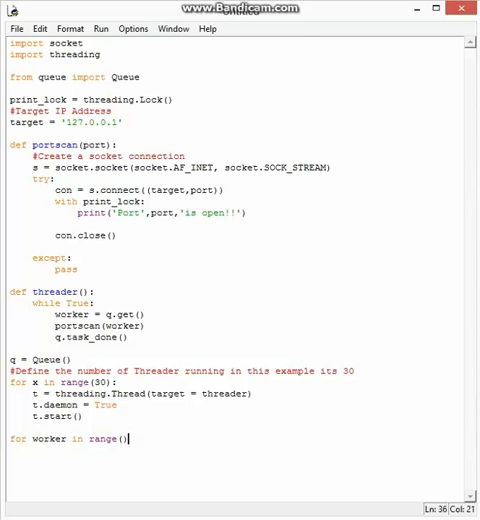
# Queue ports via for worker in range(1,4000): q.put(worker), then wait with q.join()
pyautogui.write('1,6')
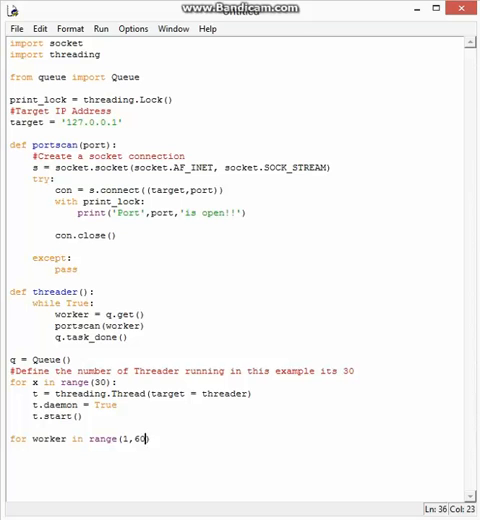
pyautogui.write('00')
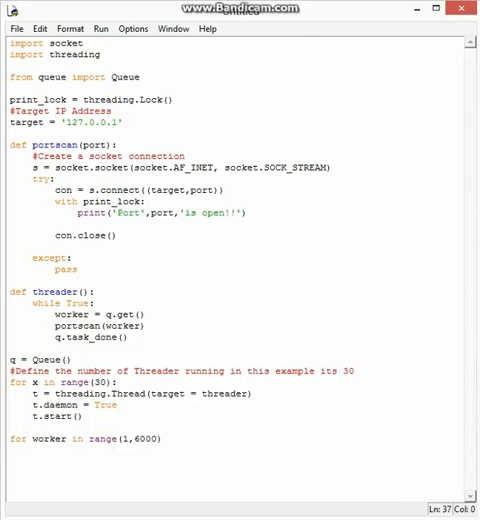
pyautogui.write('q.put')
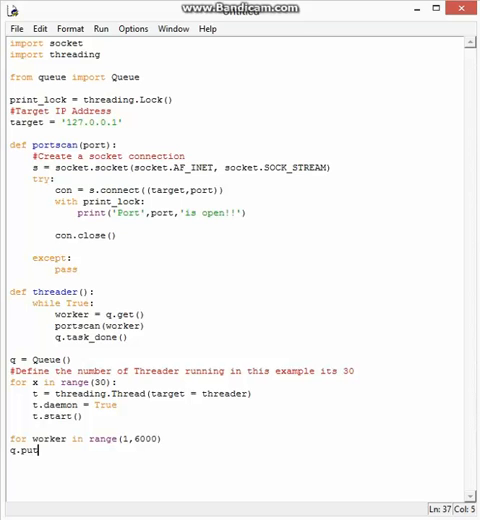
pyautogui.write('(')
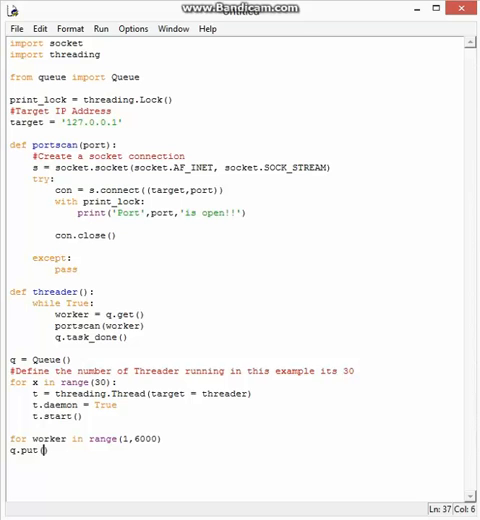
pyautogui.write('worker')
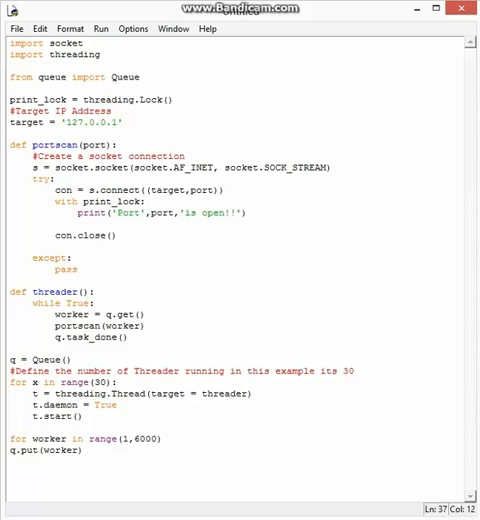
pyautogui.press('Enter')
pyautogui.write('q.j')
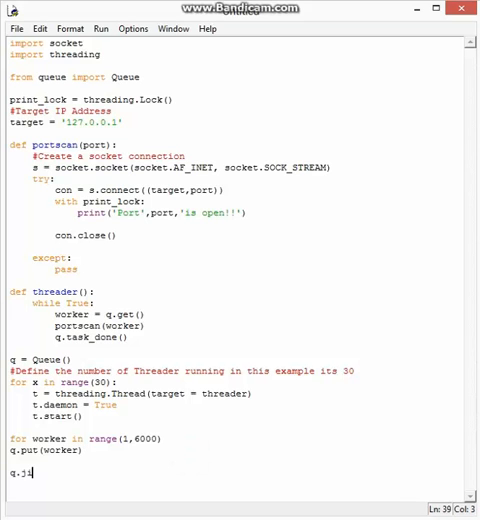
pyautogui.write('oin(')
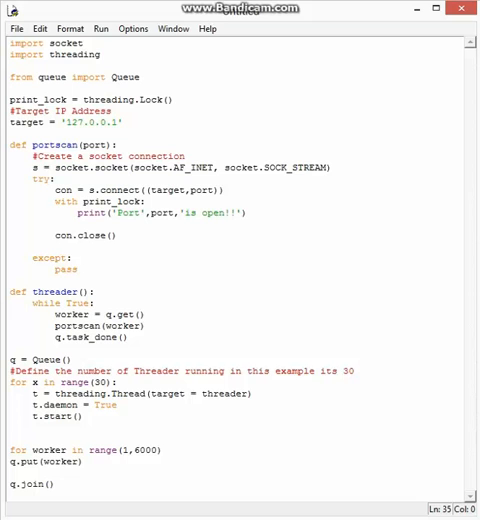
# Write the comment defining the scanned port range from Port 1 - 6000 above the loop
pyautogui.write('#Defin')
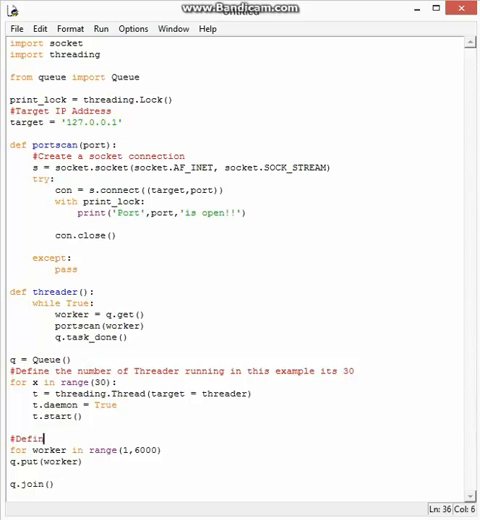
pyautogui.write('e the nub')
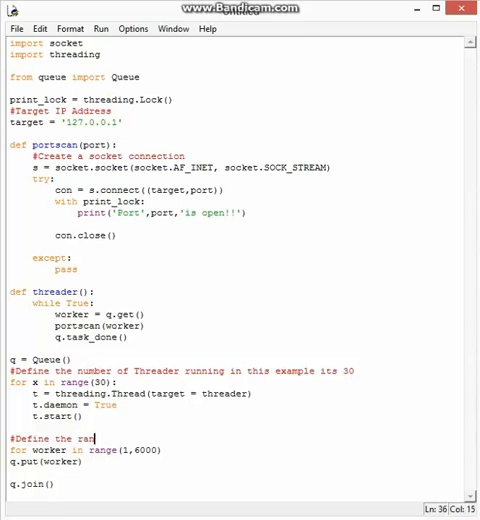
pyautogui.write('ge of ports to be s')
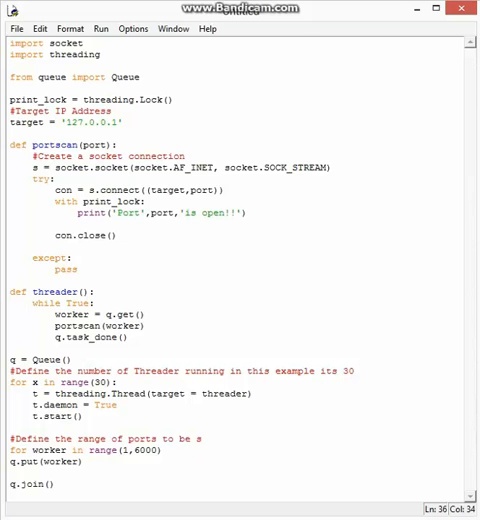
pyautogui.write('canned')
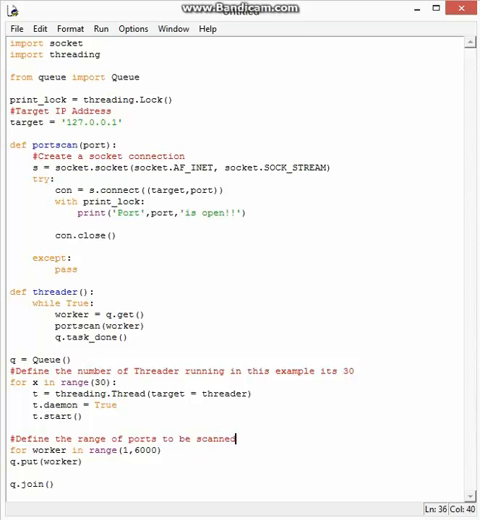
pyautogui.click(252, 440)
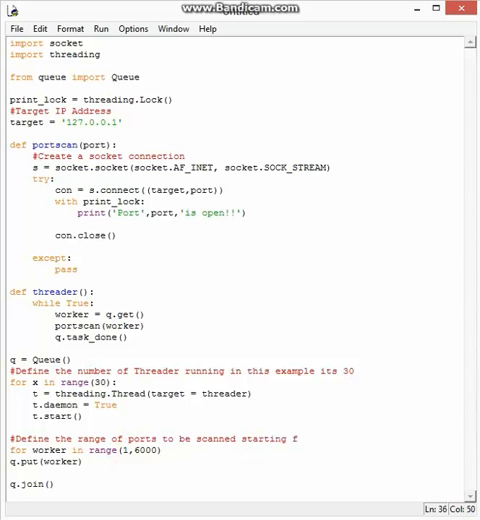
pyautogui.write('rom Port 1 -')
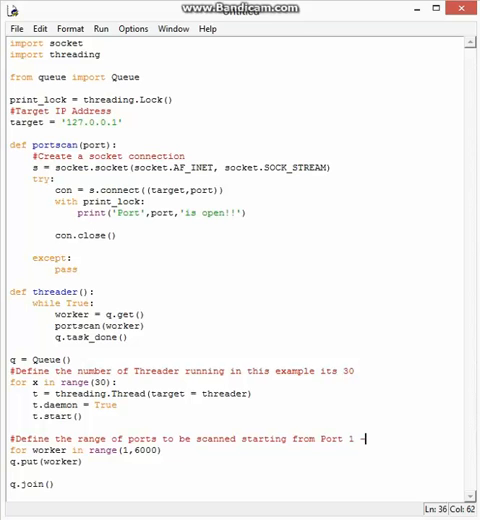
pyautogui.write('6000')
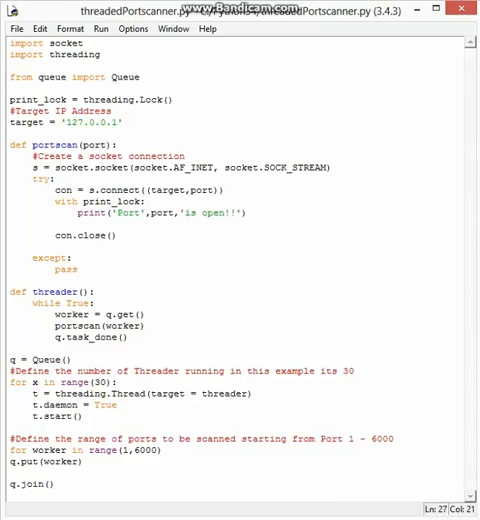
# Change the loop to range(1,6000) with q.put(worker) indented, and save the script
pyautogui.click(100, 28)
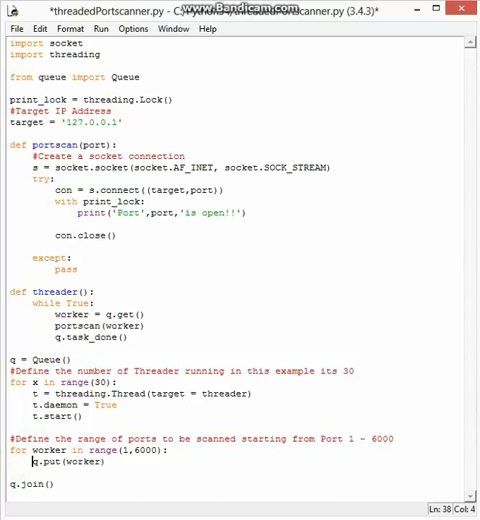
pyautogui.click(100, 28)
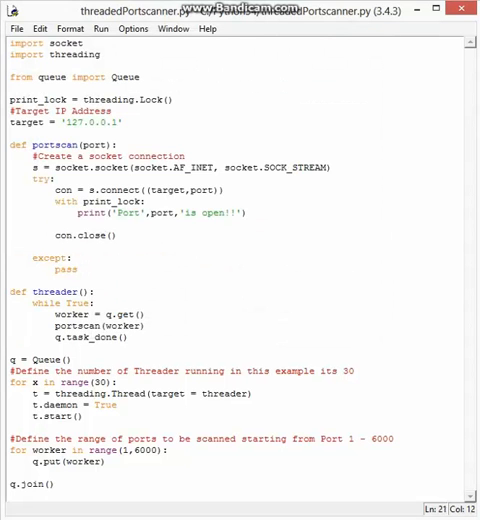
# Replace pass with print('Port',port,'is closed...') and run the scanner with F5
pyautogui.write("print('")
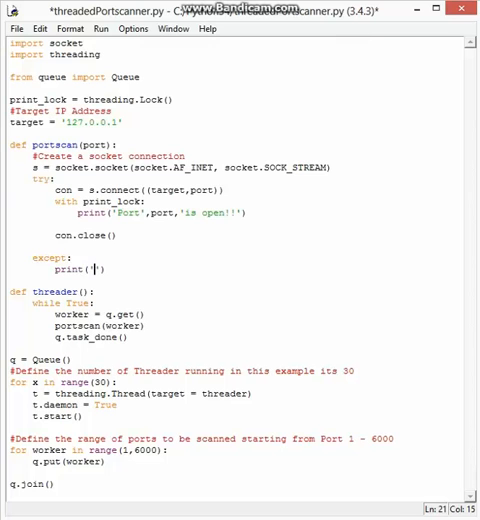
pyautogui.write('Port')
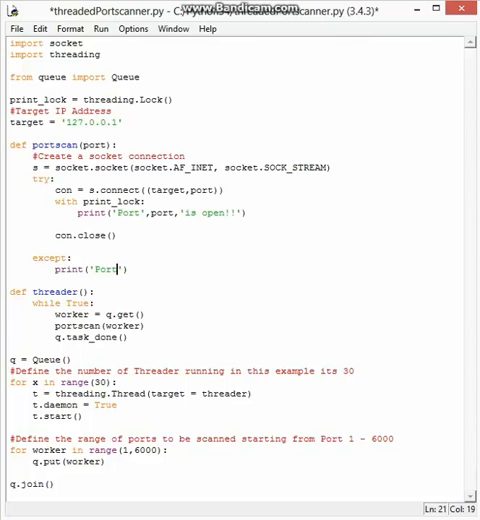
pyautogui.write(",port,'is clos")
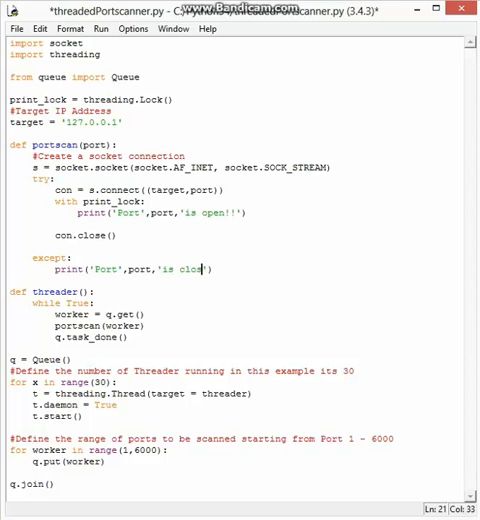
pyautogui.write('ed')
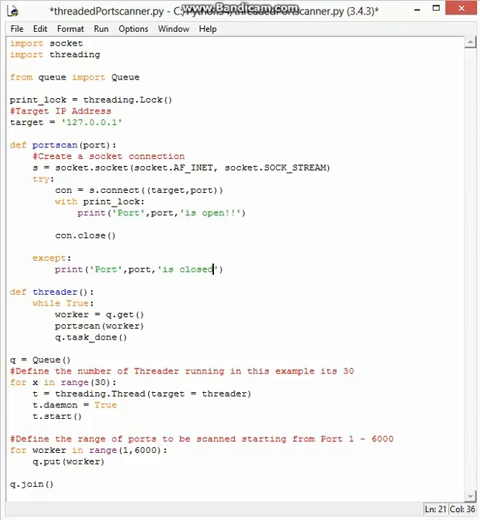
pyautogui.write('...')
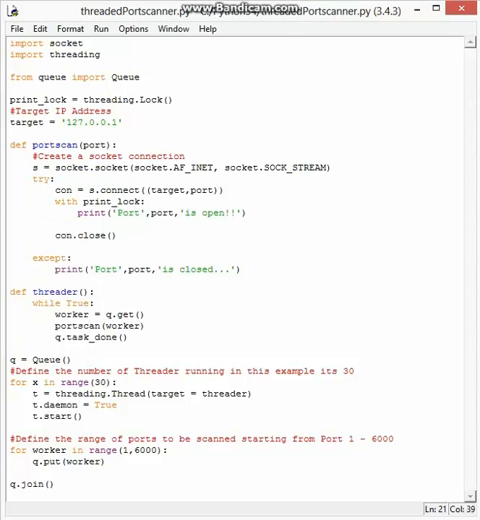
pyautogui.press('F5')
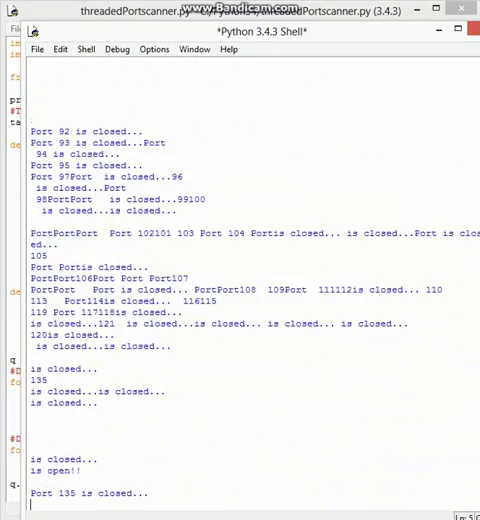
# Scroll down through the Shell's stream of closed-port messages
pyautogui.scroll(-3)
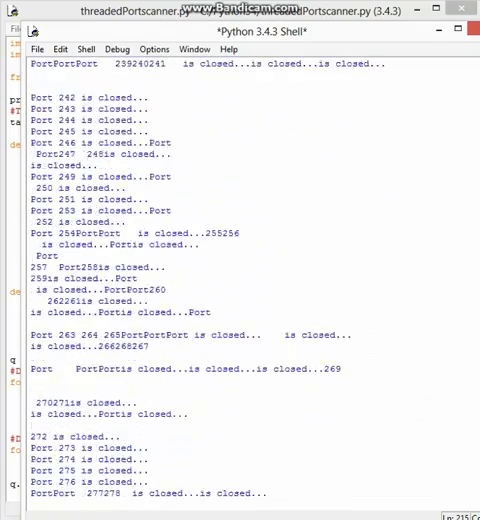
pyautogui.scroll(-3)
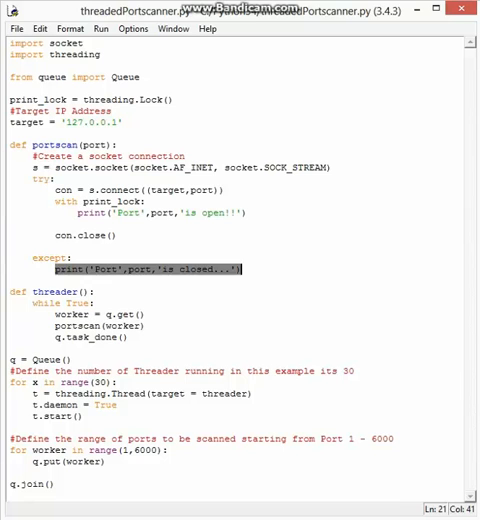
# Restore except: pass, rerun to list only open ports 80 and 135, and close the Shell
pyautogui.write('pass')
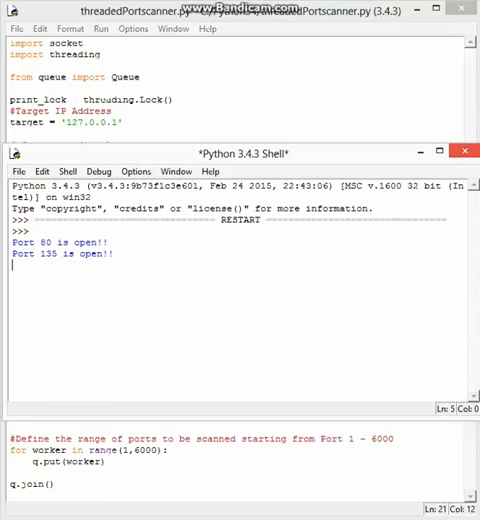
pyautogui.click(464, 152)
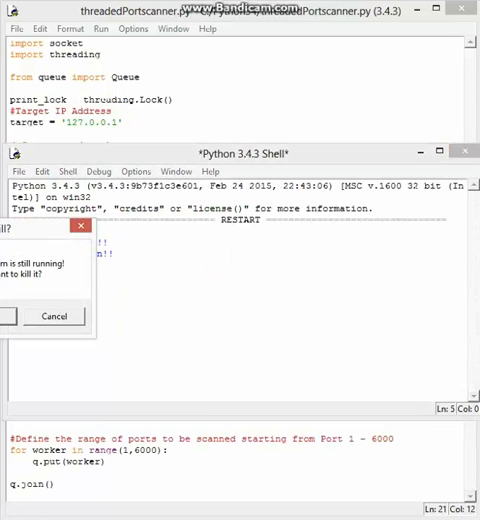